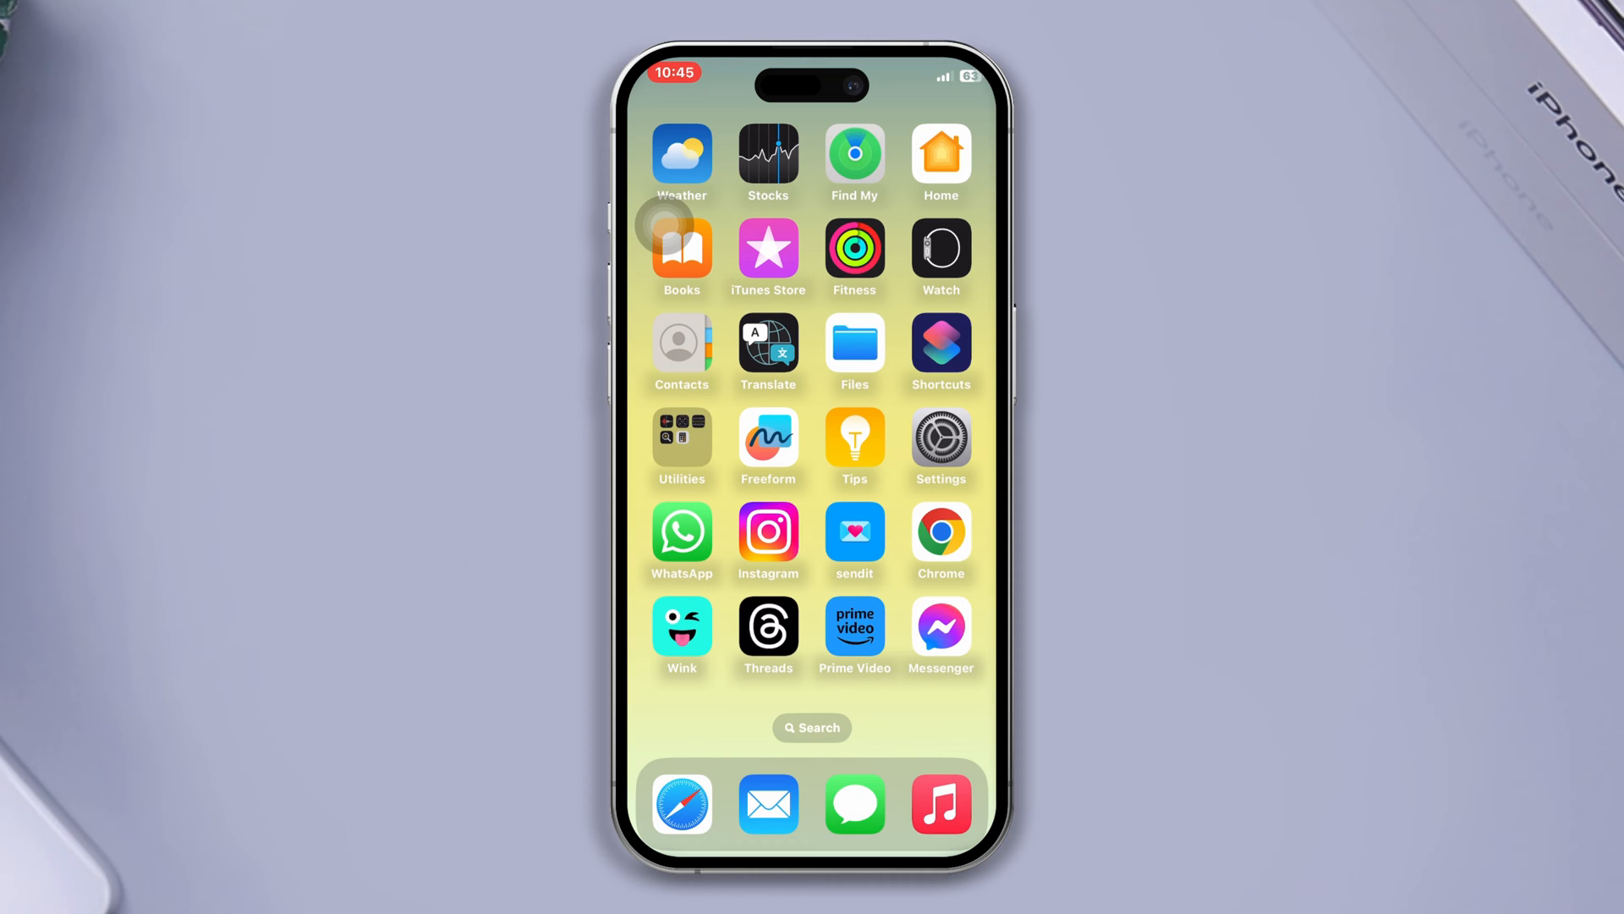
# Cycle Airplane Mode, Wi-Fi and Cellular Data on and off in Control Center to reset connections
pyautogui.hscroll(-3)
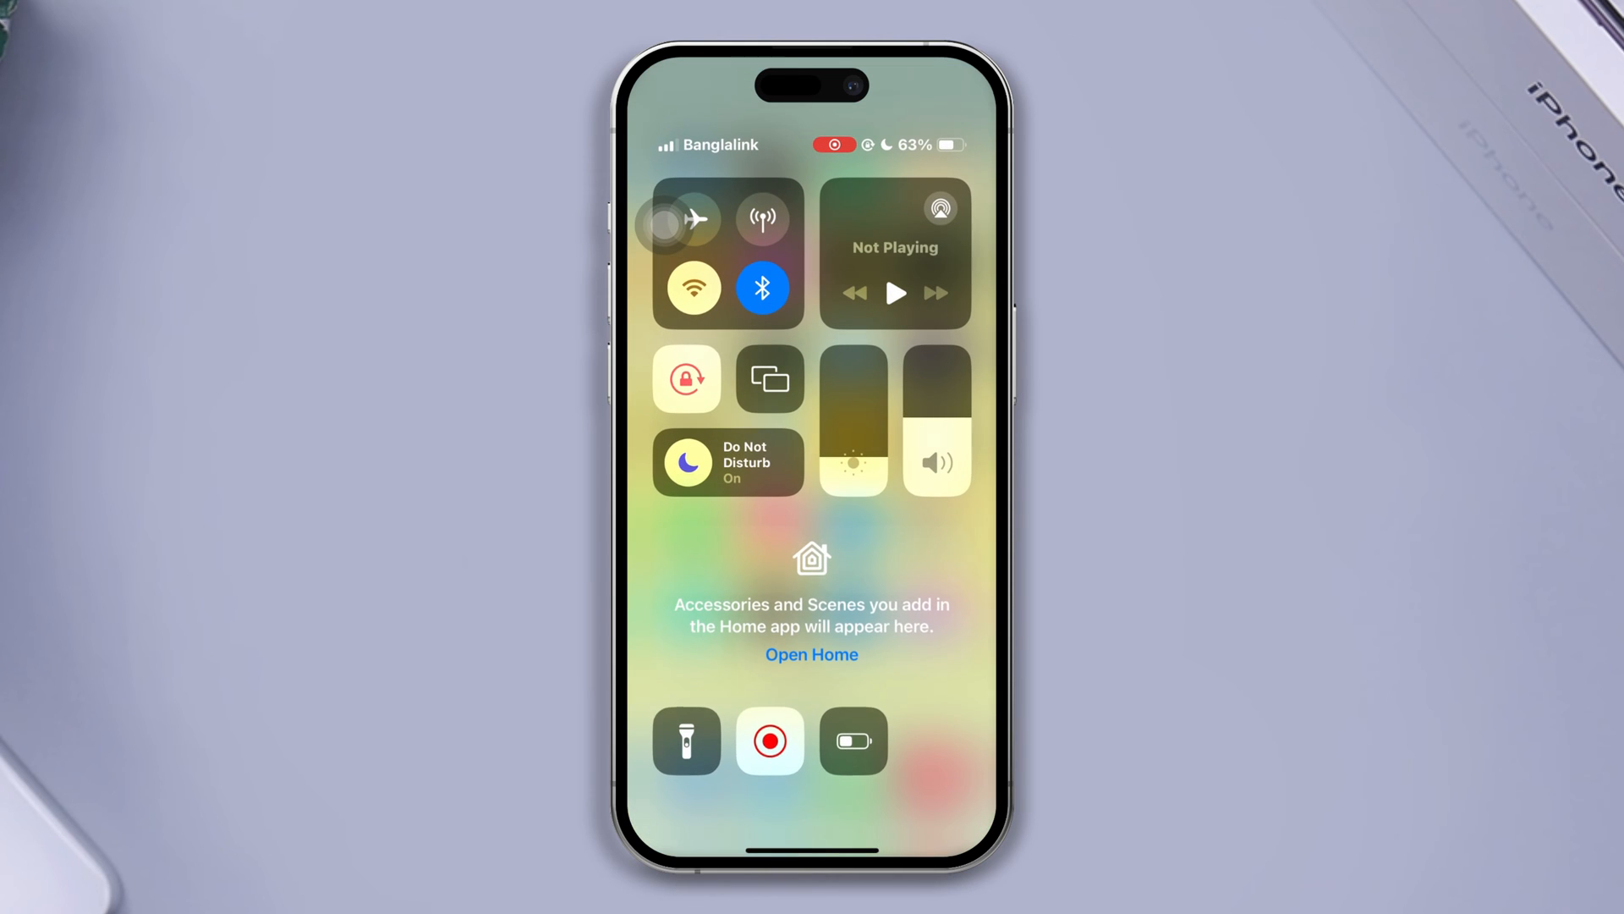
pyautogui.click(693, 219)
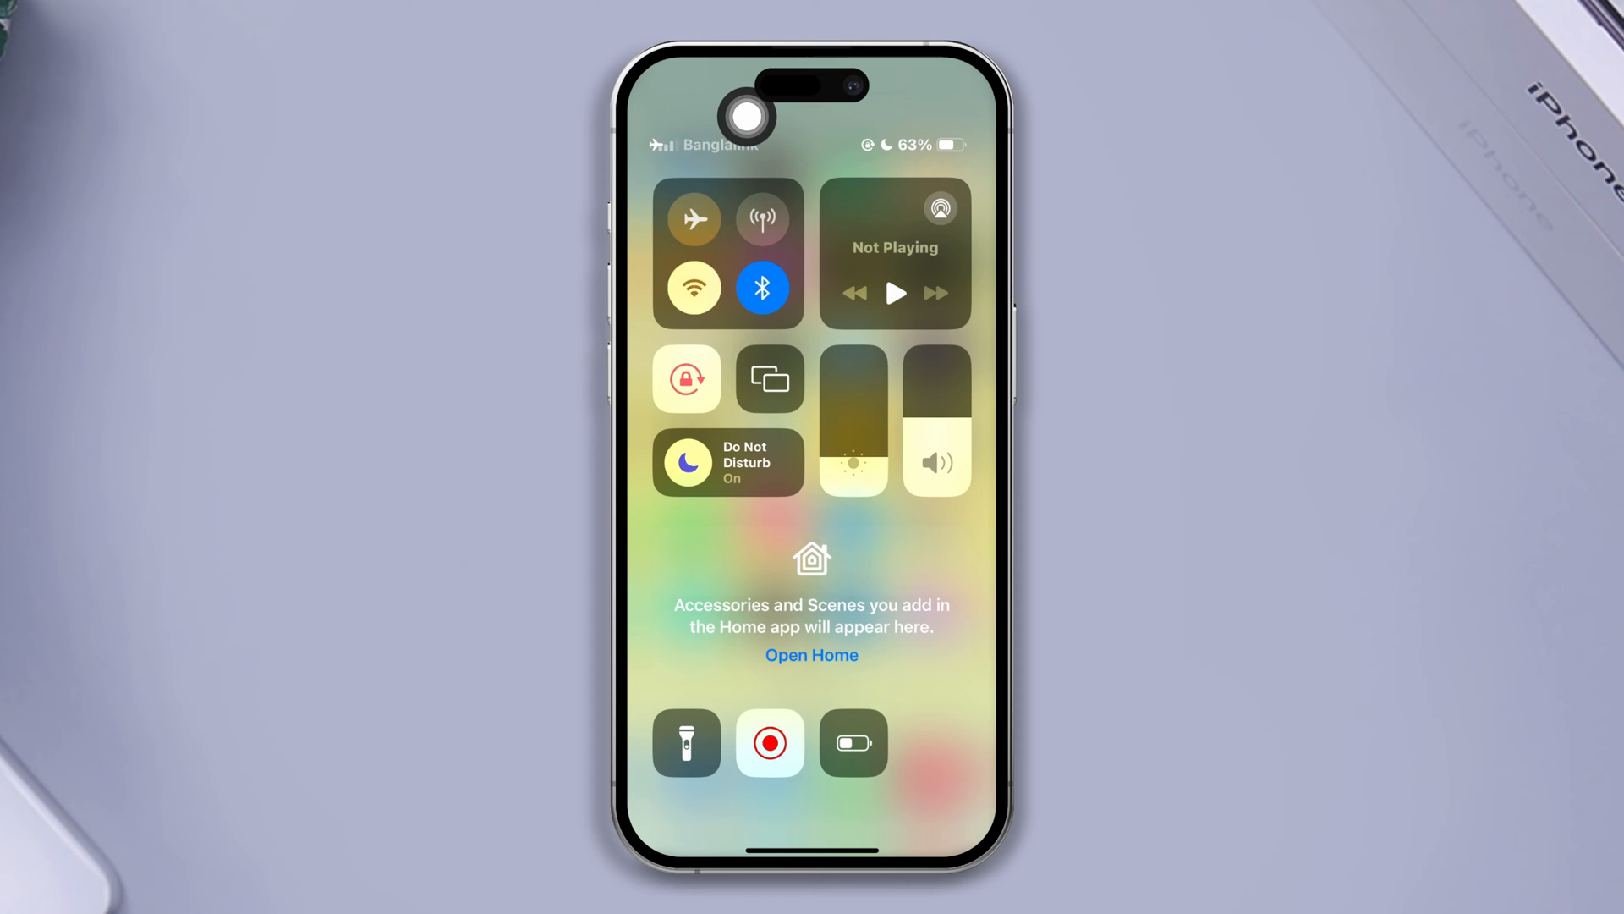
pyautogui.click(694, 218)
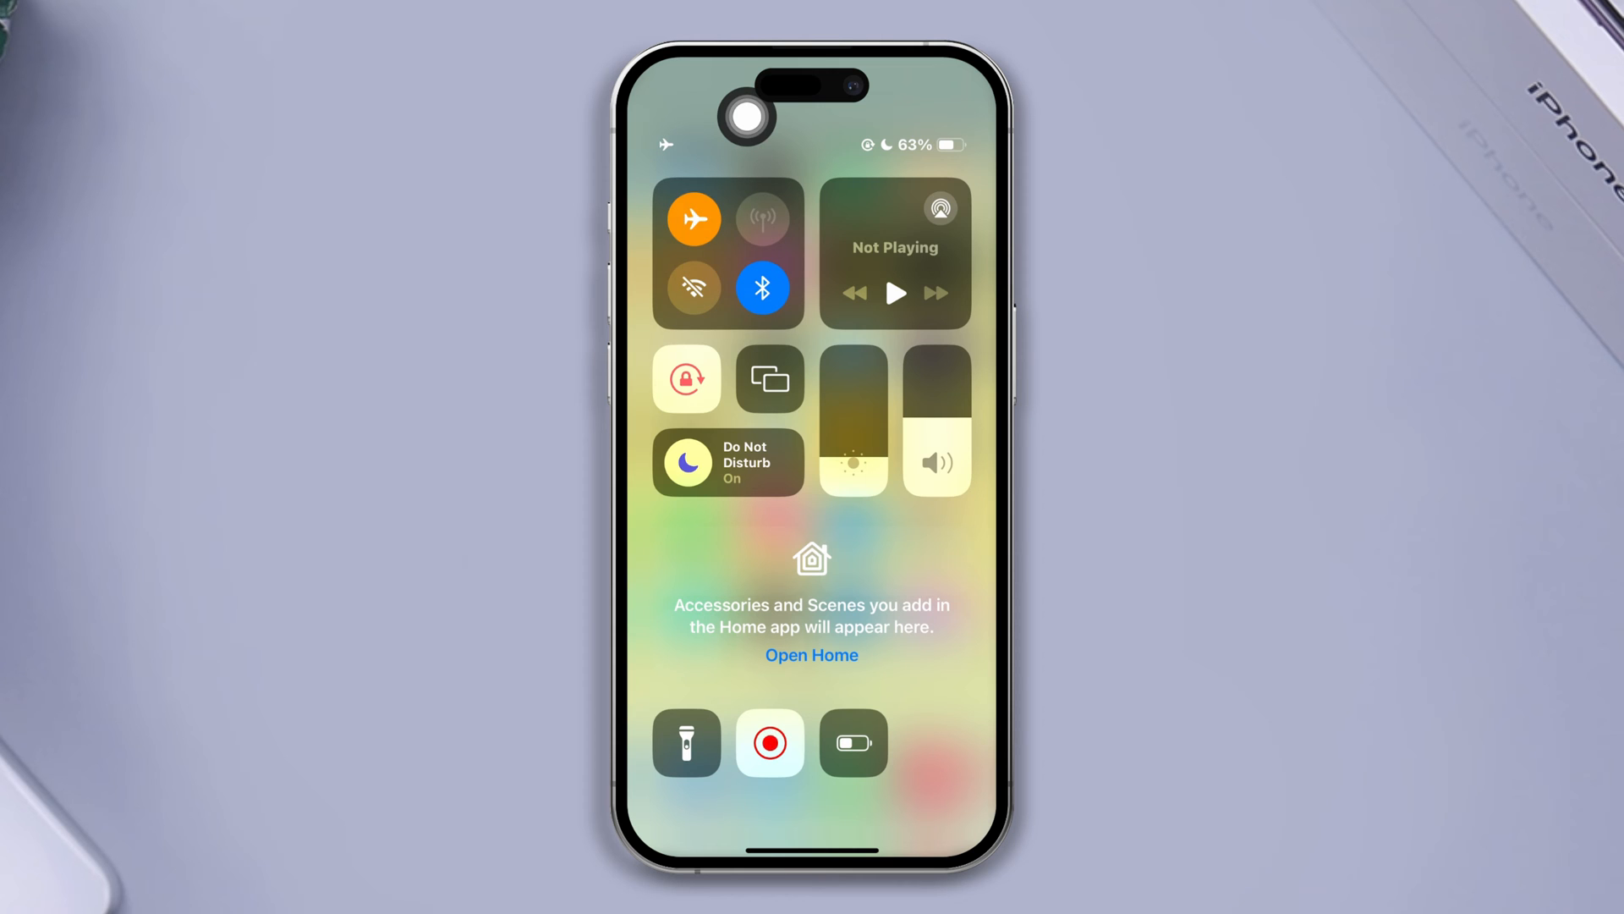
pyautogui.click(694, 218)
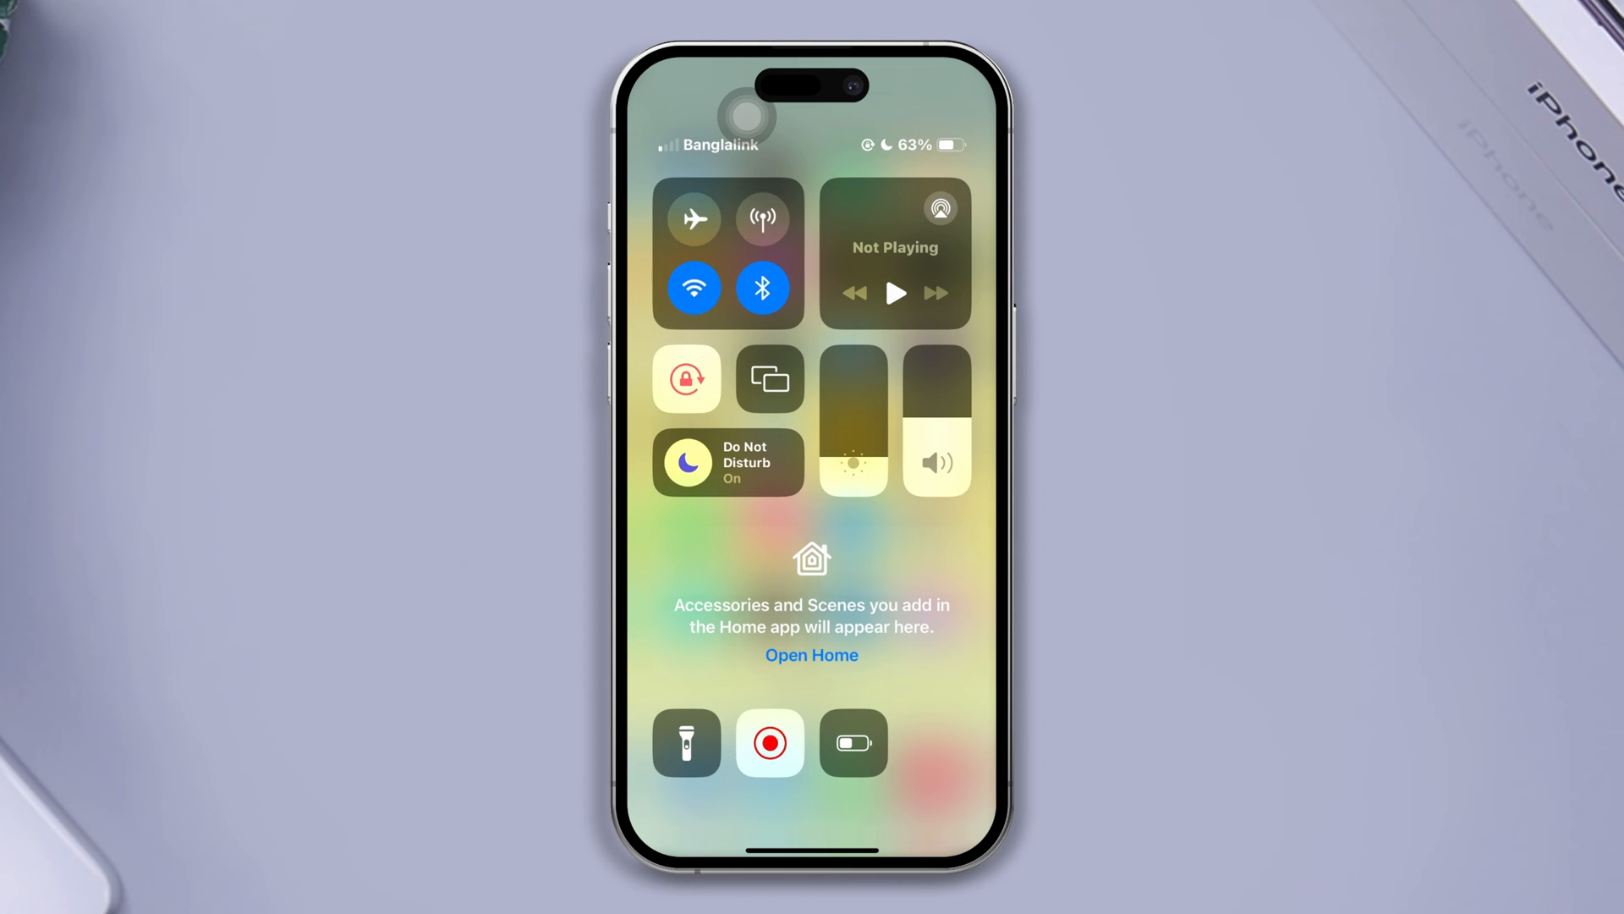
pyautogui.click(694, 288)
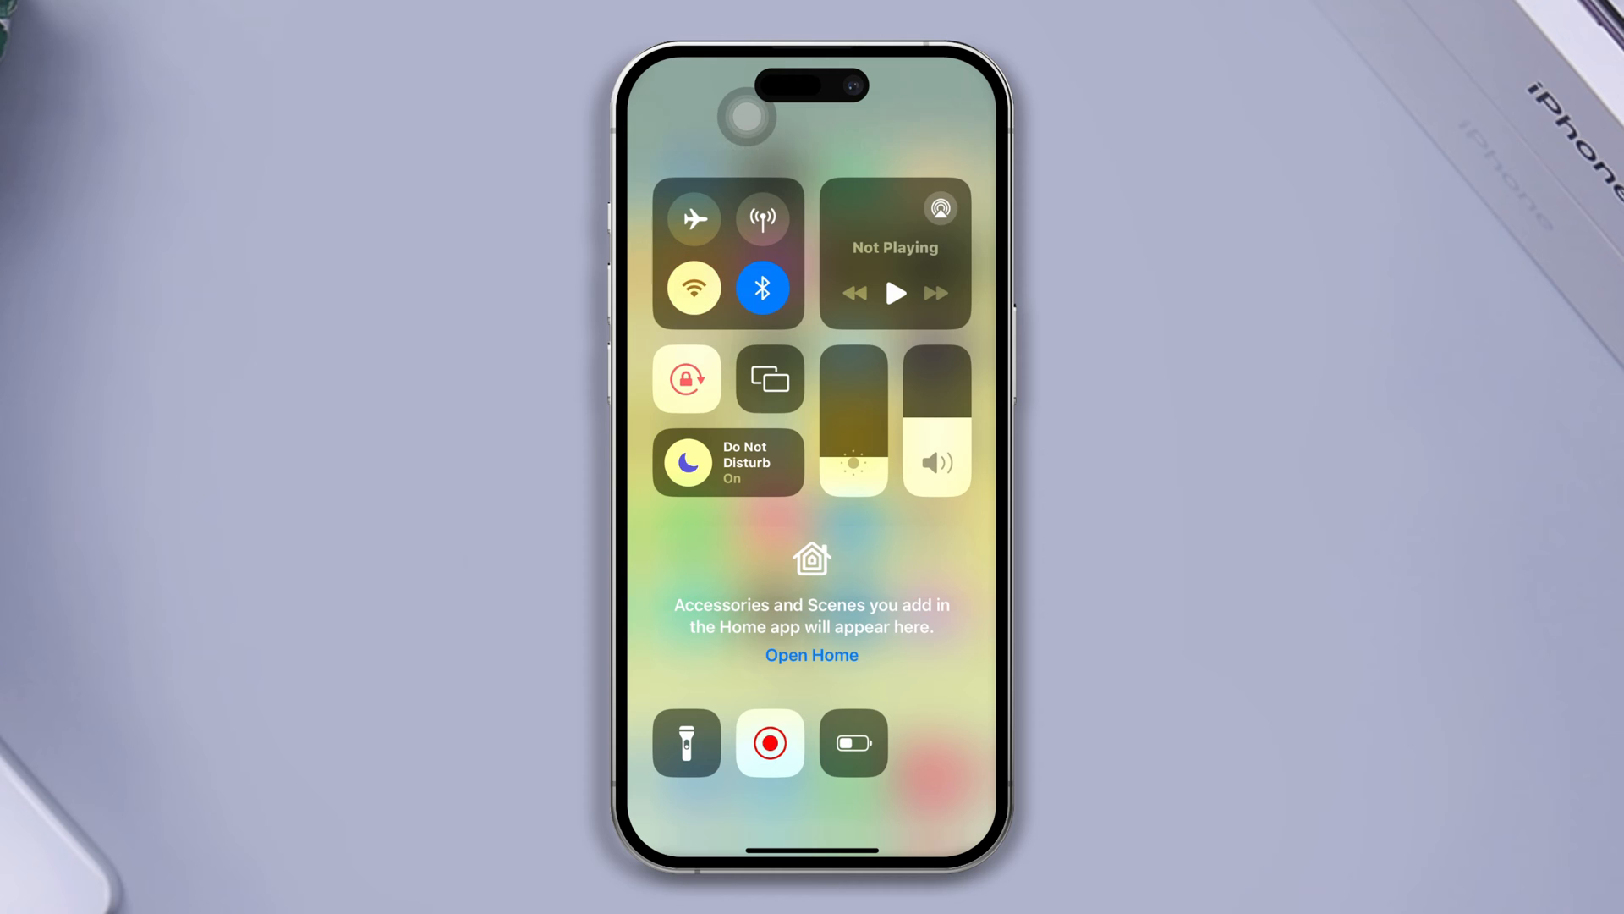
pyautogui.click(762, 218)
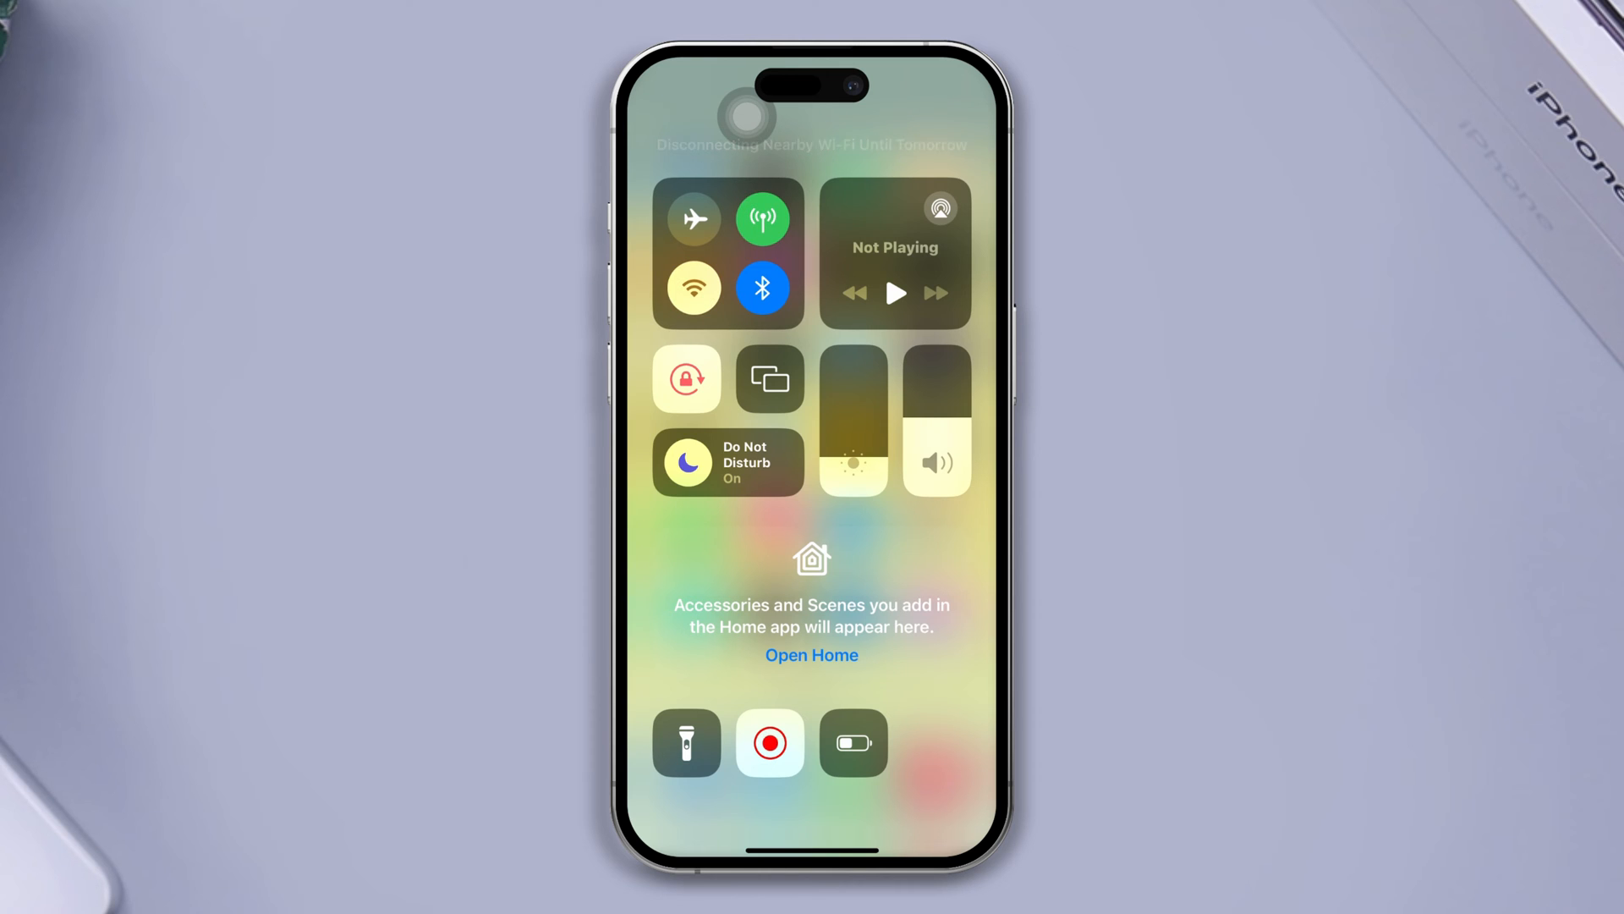
pyautogui.click(763, 219)
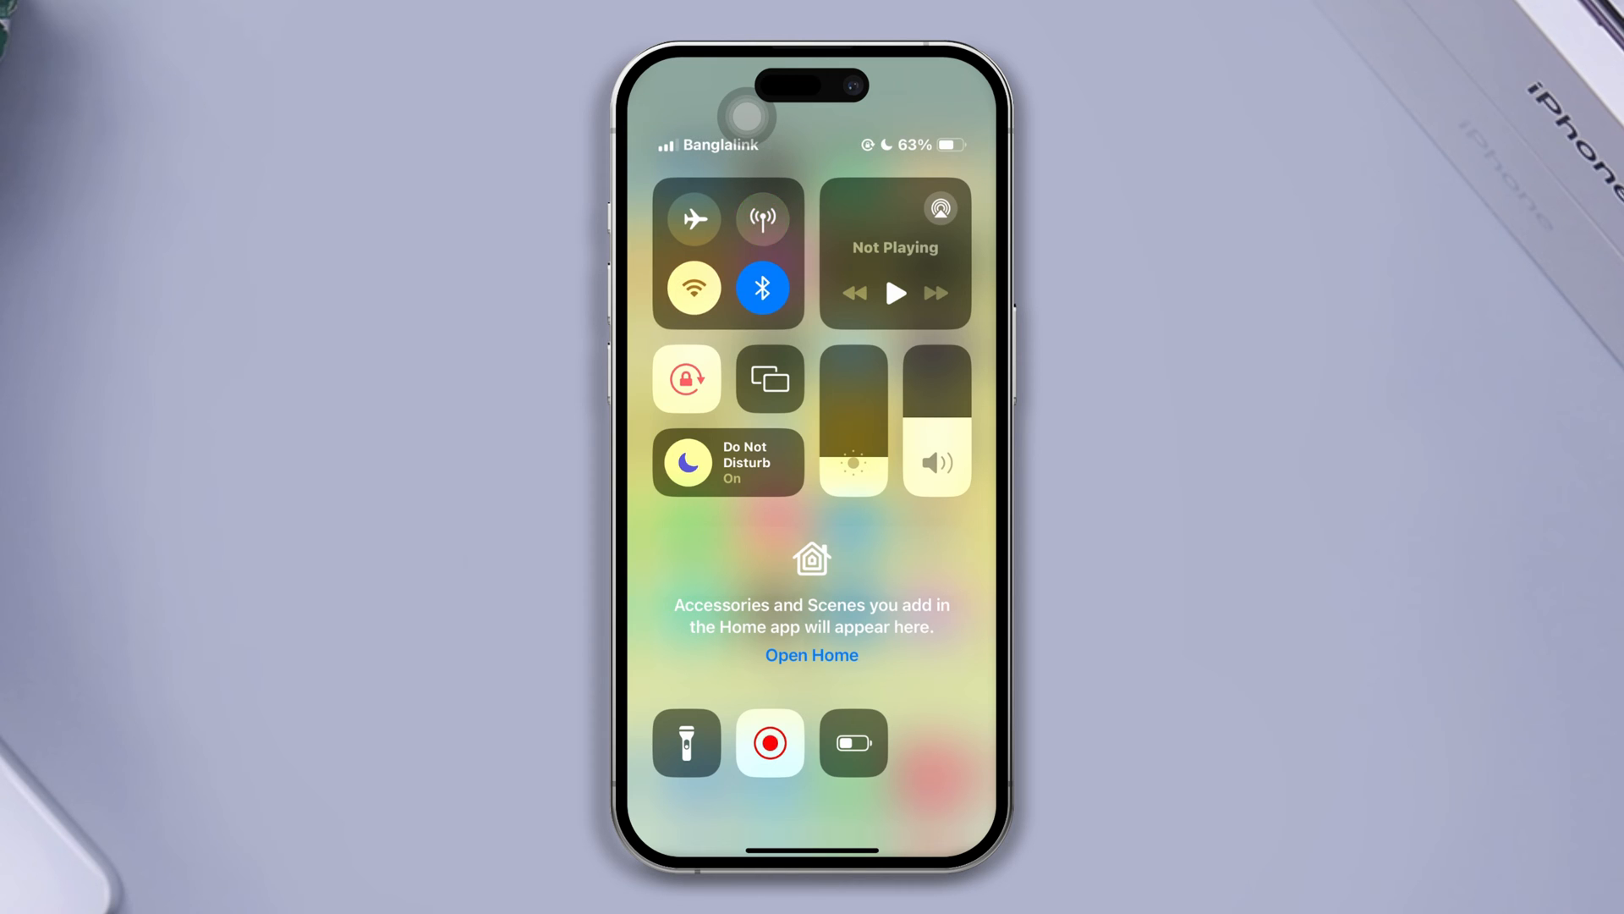
pyautogui.click(694, 288)
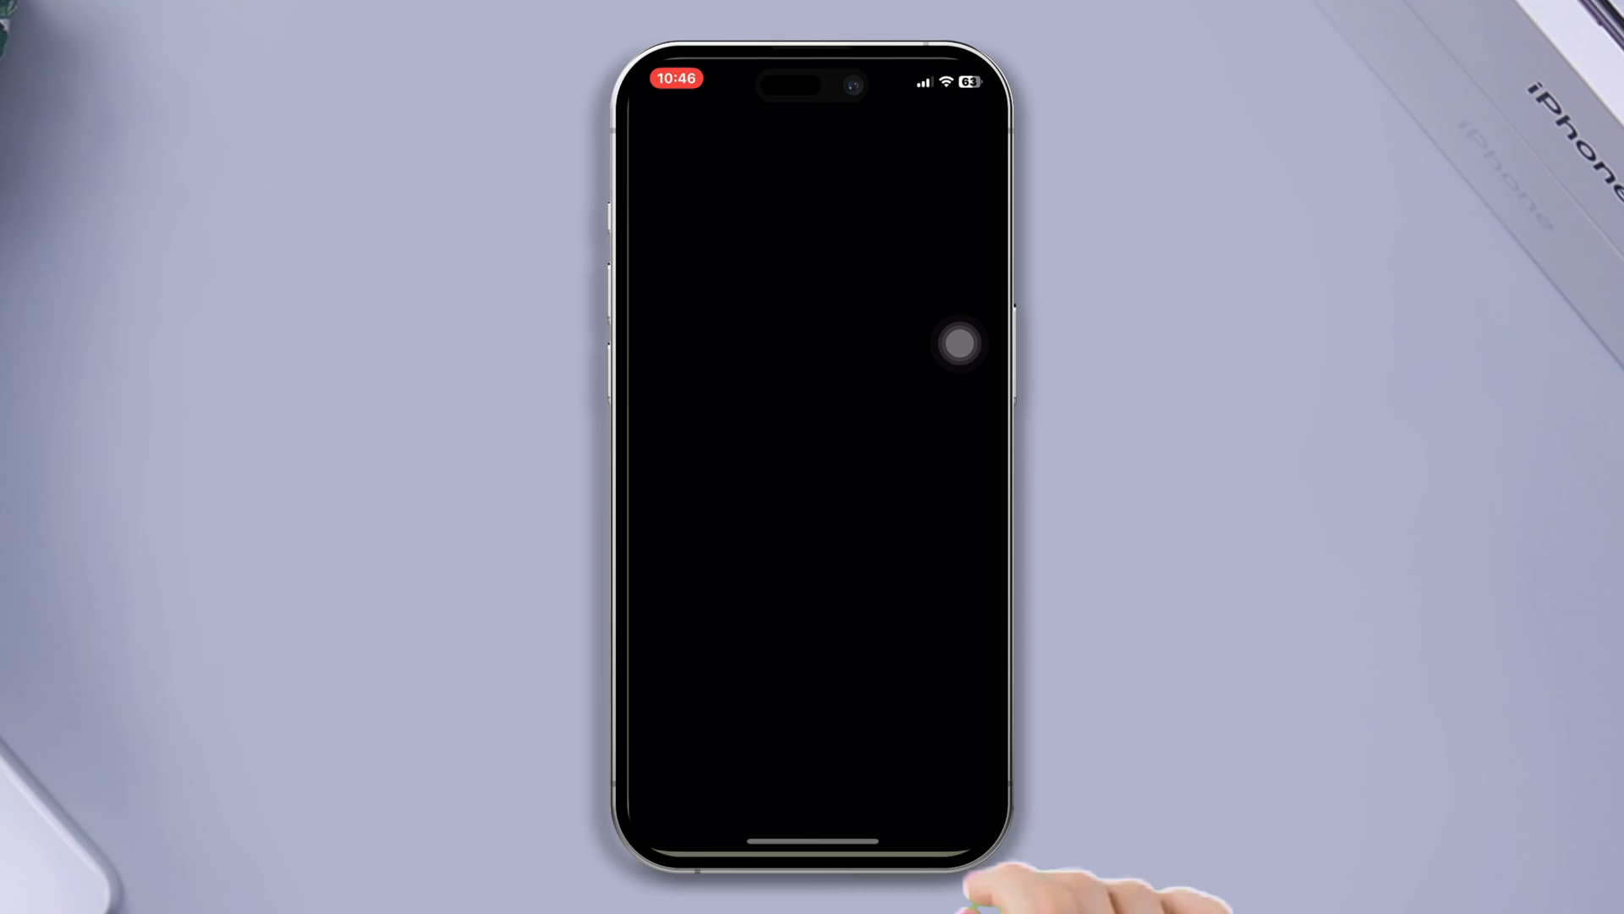
# Search the App Store for 'ins' and choose the instagram suggestion
pyautogui.write('ins')
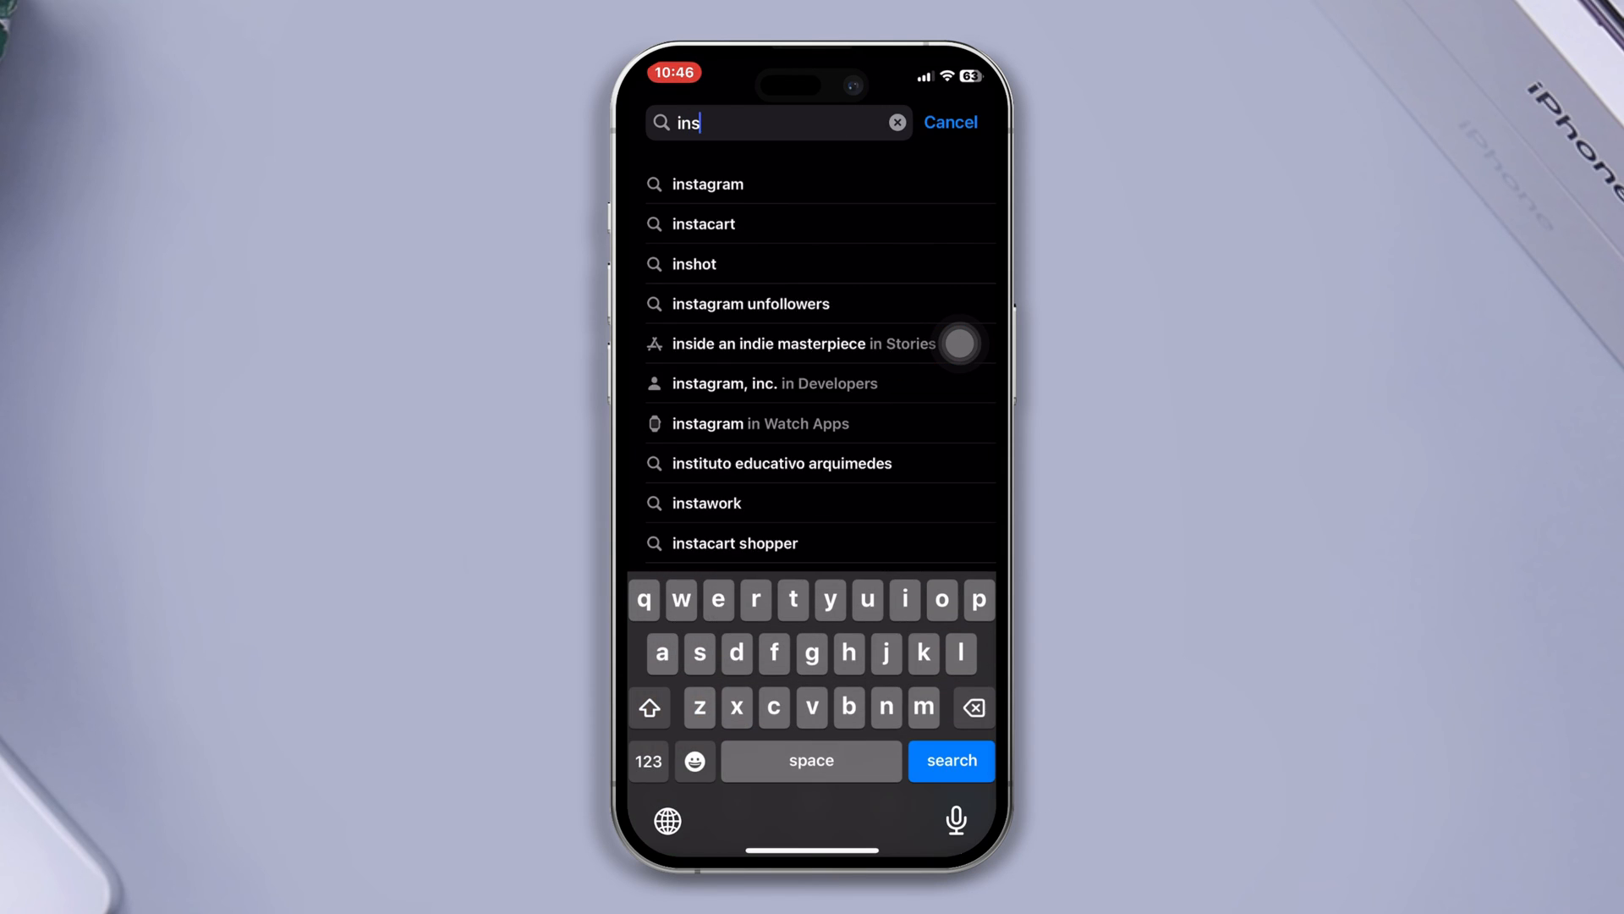
pyautogui.click(707, 183)
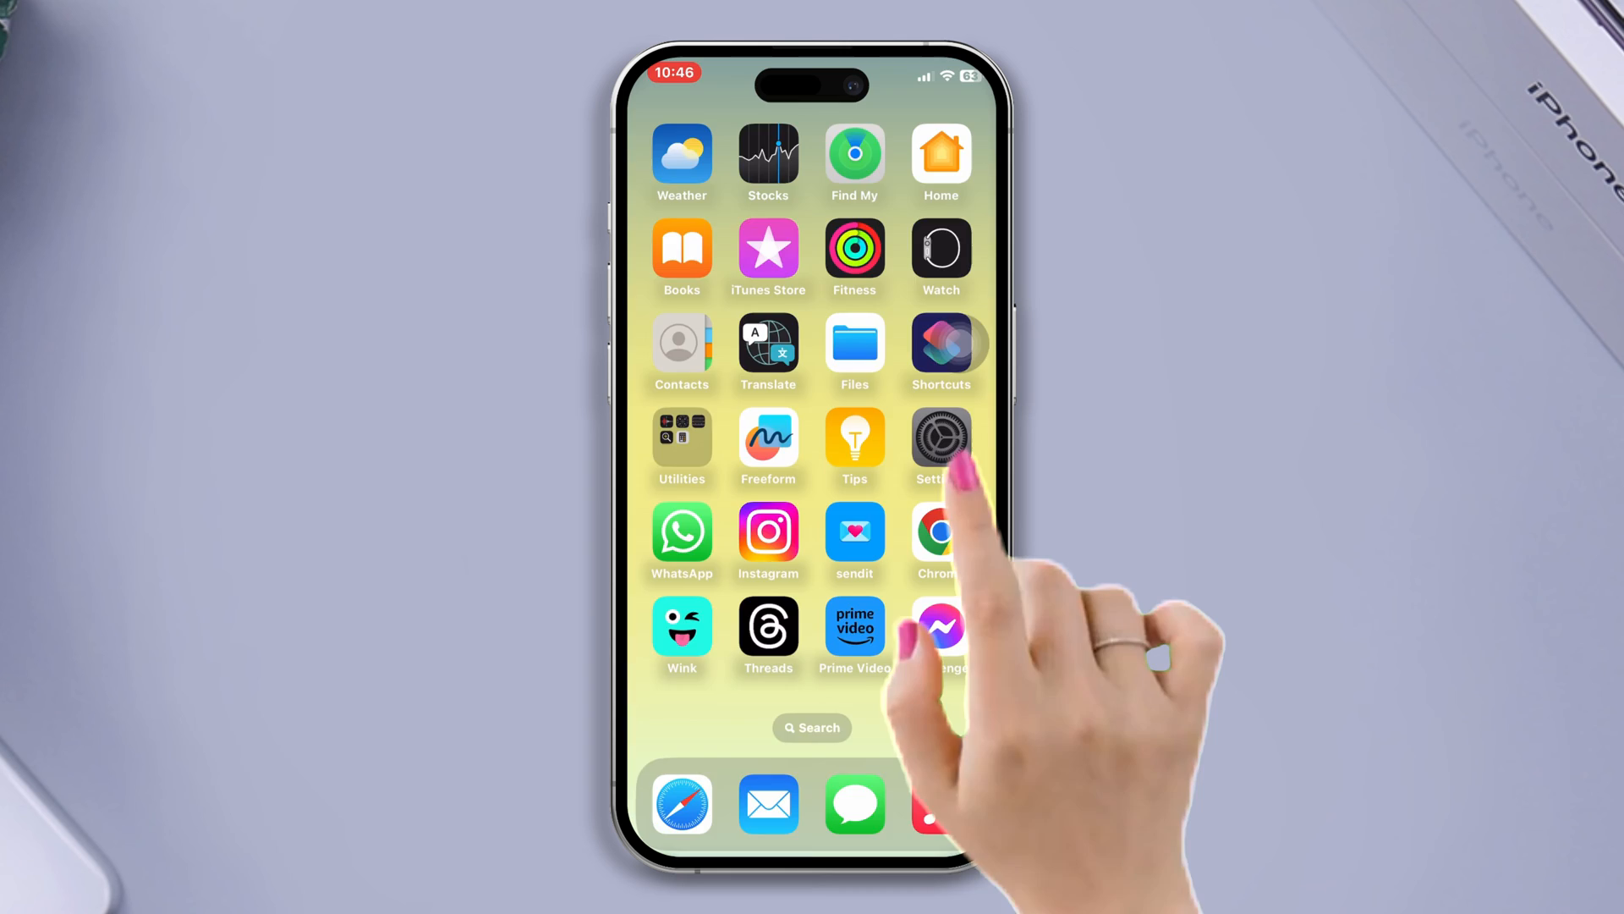
# Reach the iPhone Storage overview under Settings > General
pyautogui.click(939, 435)
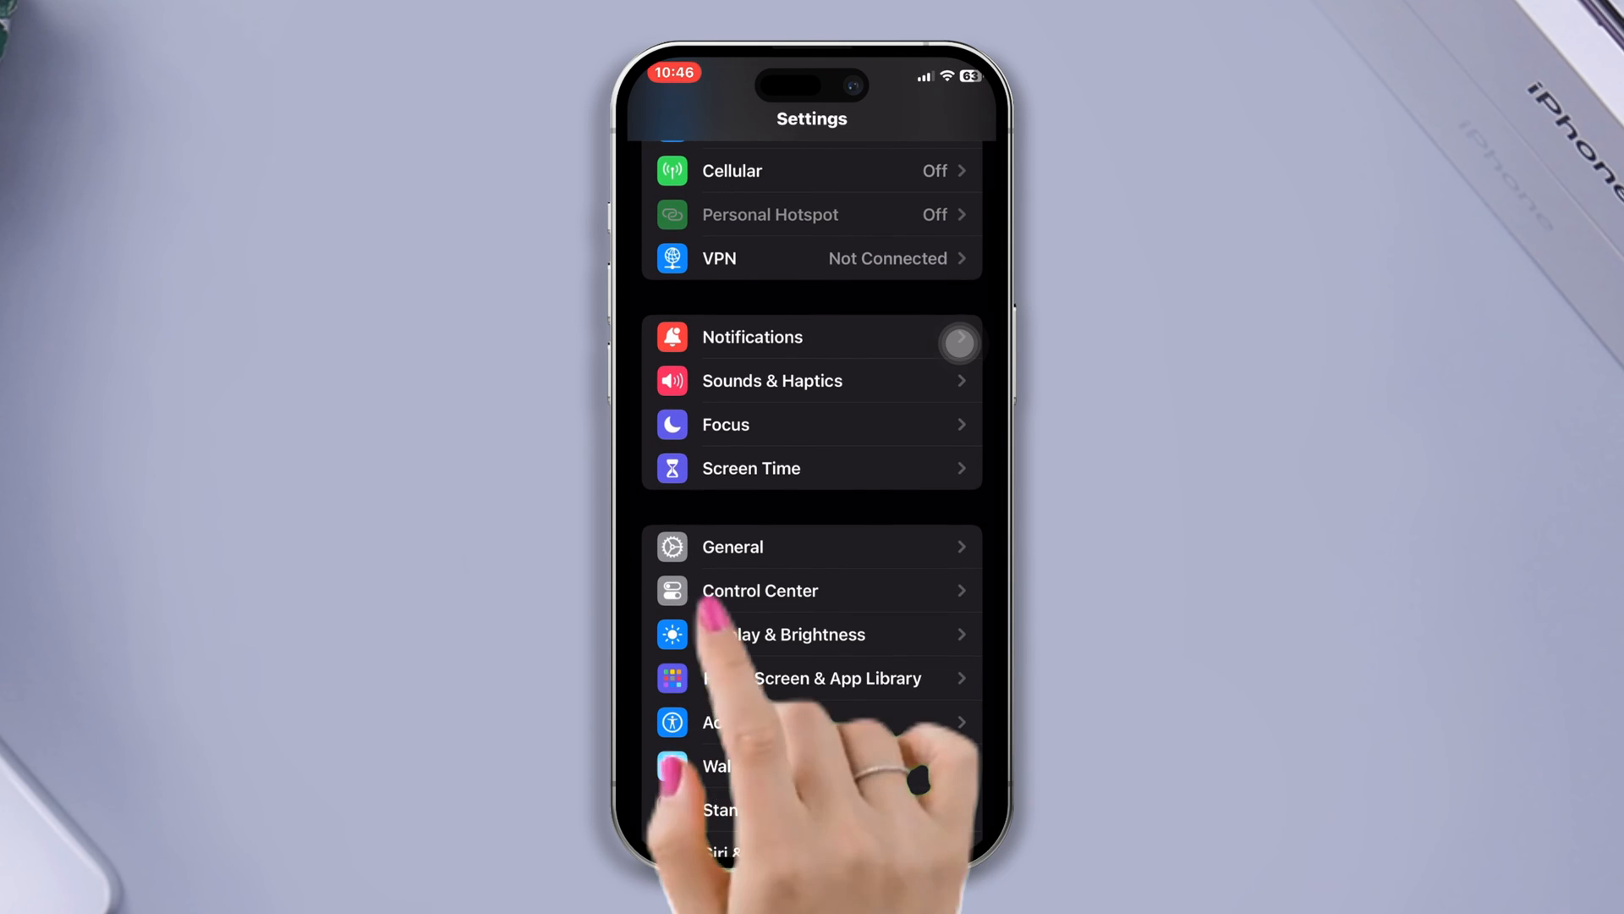
pyautogui.click(733, 546)
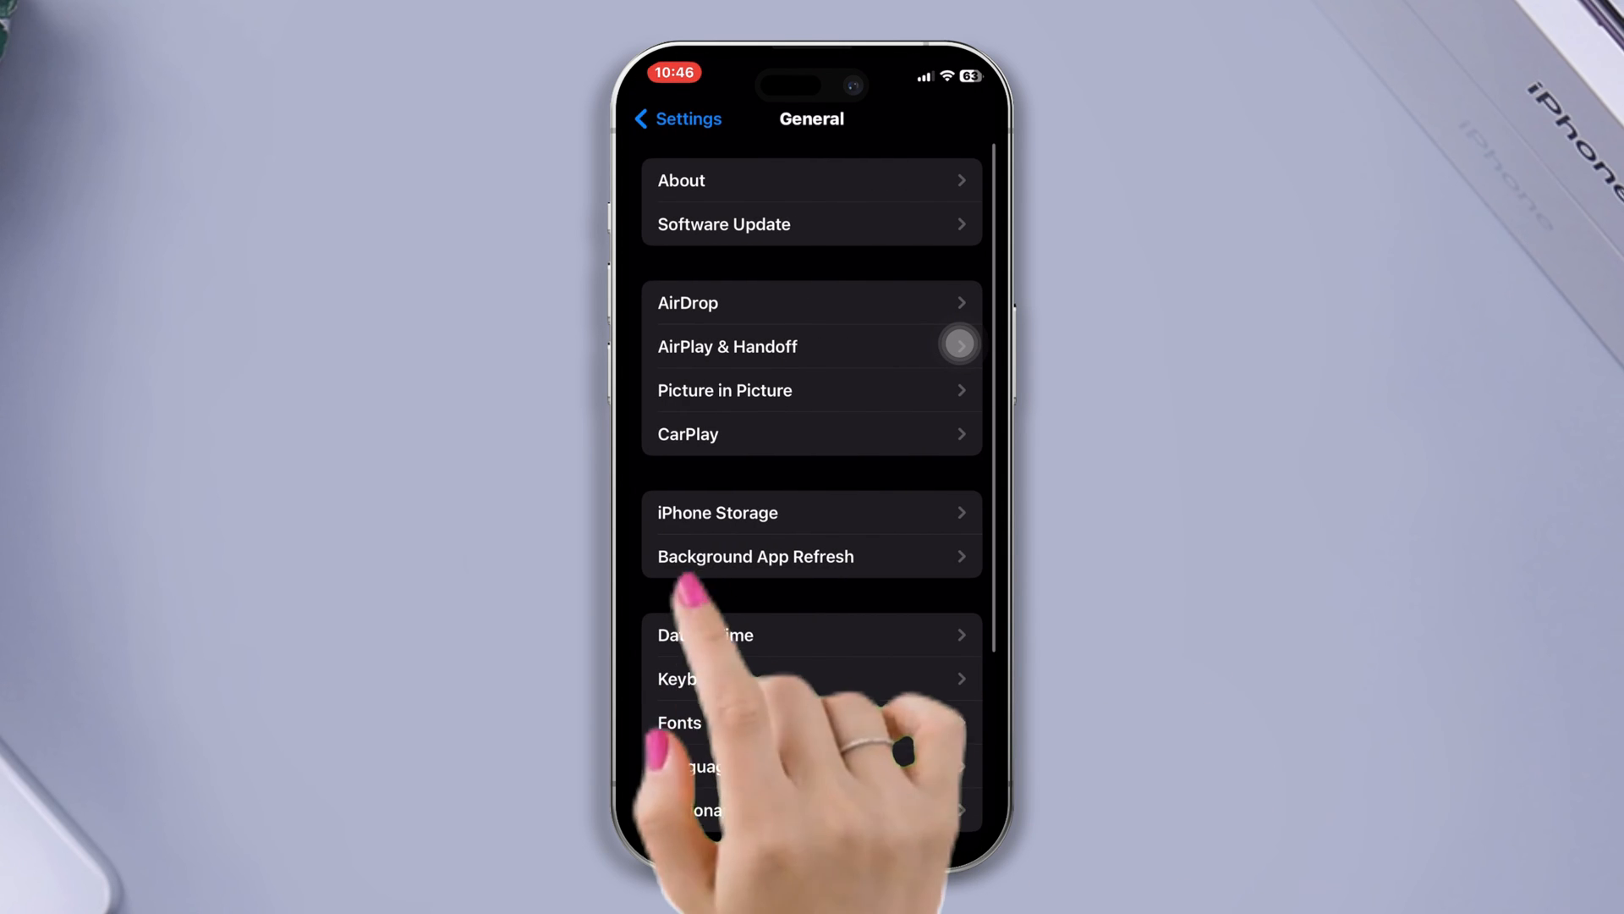
pyautogui.click(717, 511)
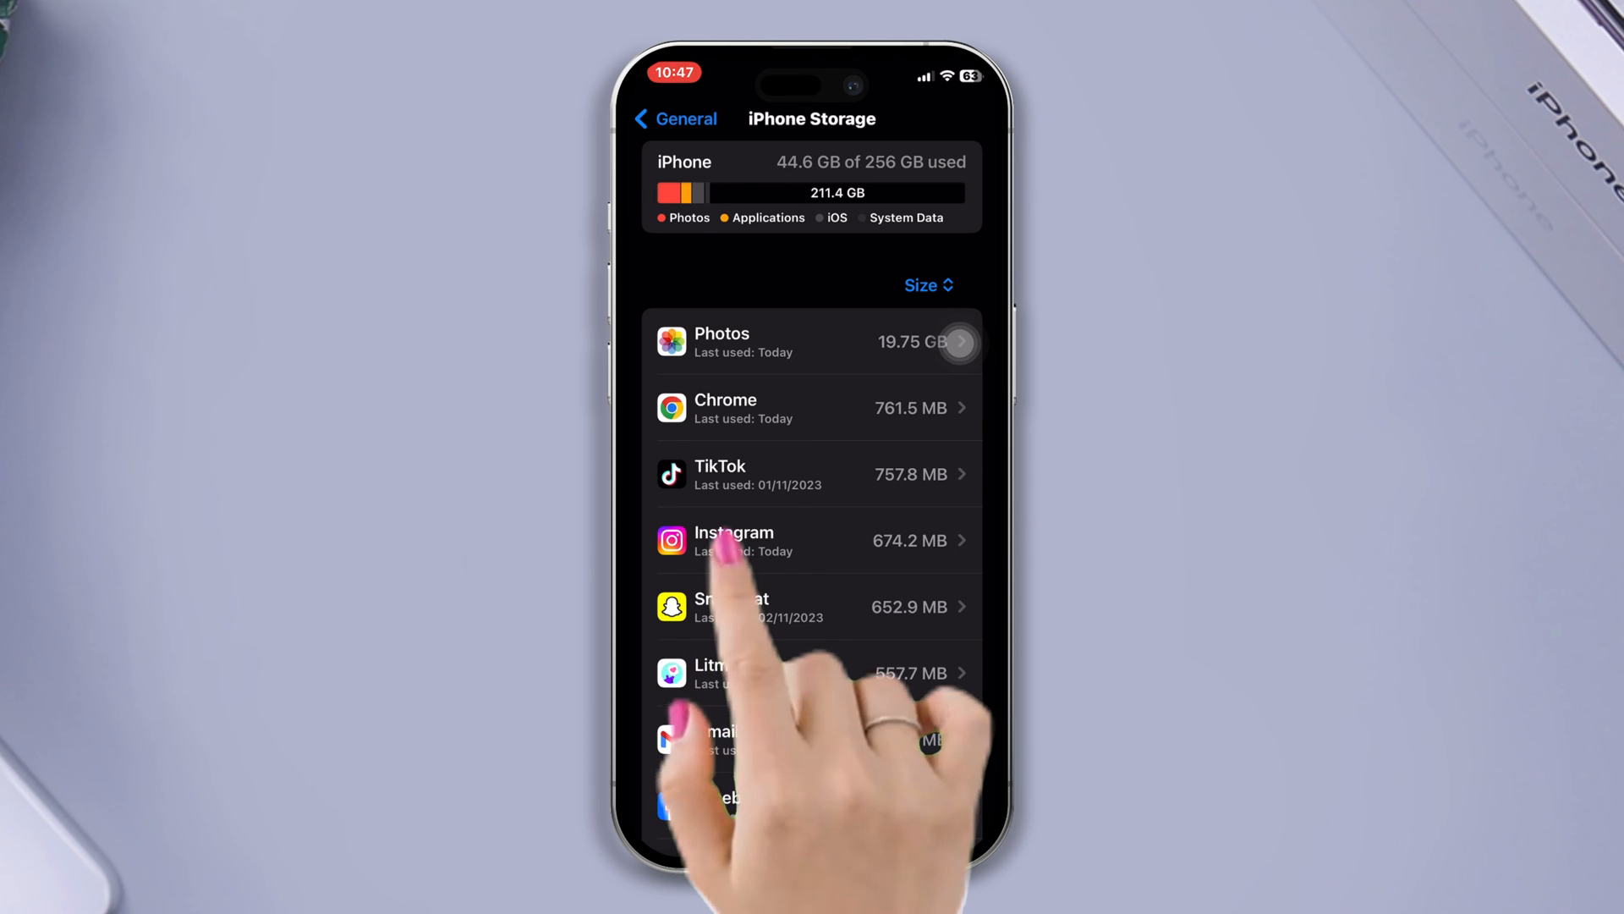
# Offload Instagram from its storage details, then reinstall it and return Home
pyautogui.click(733, 540)
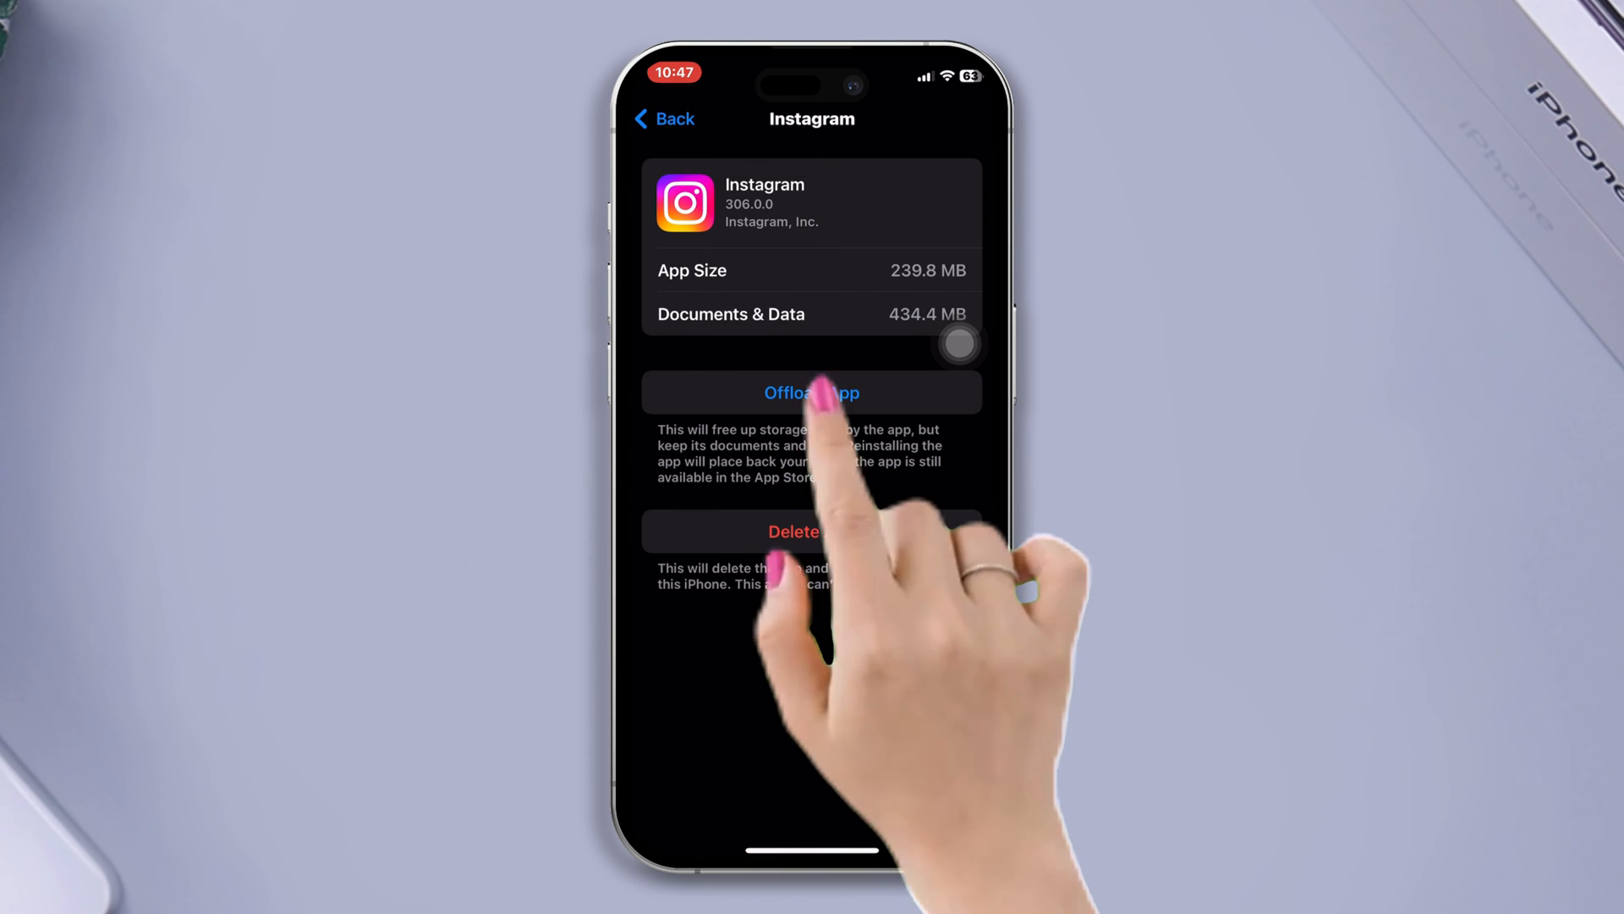
pyautogui.click(810, 391)
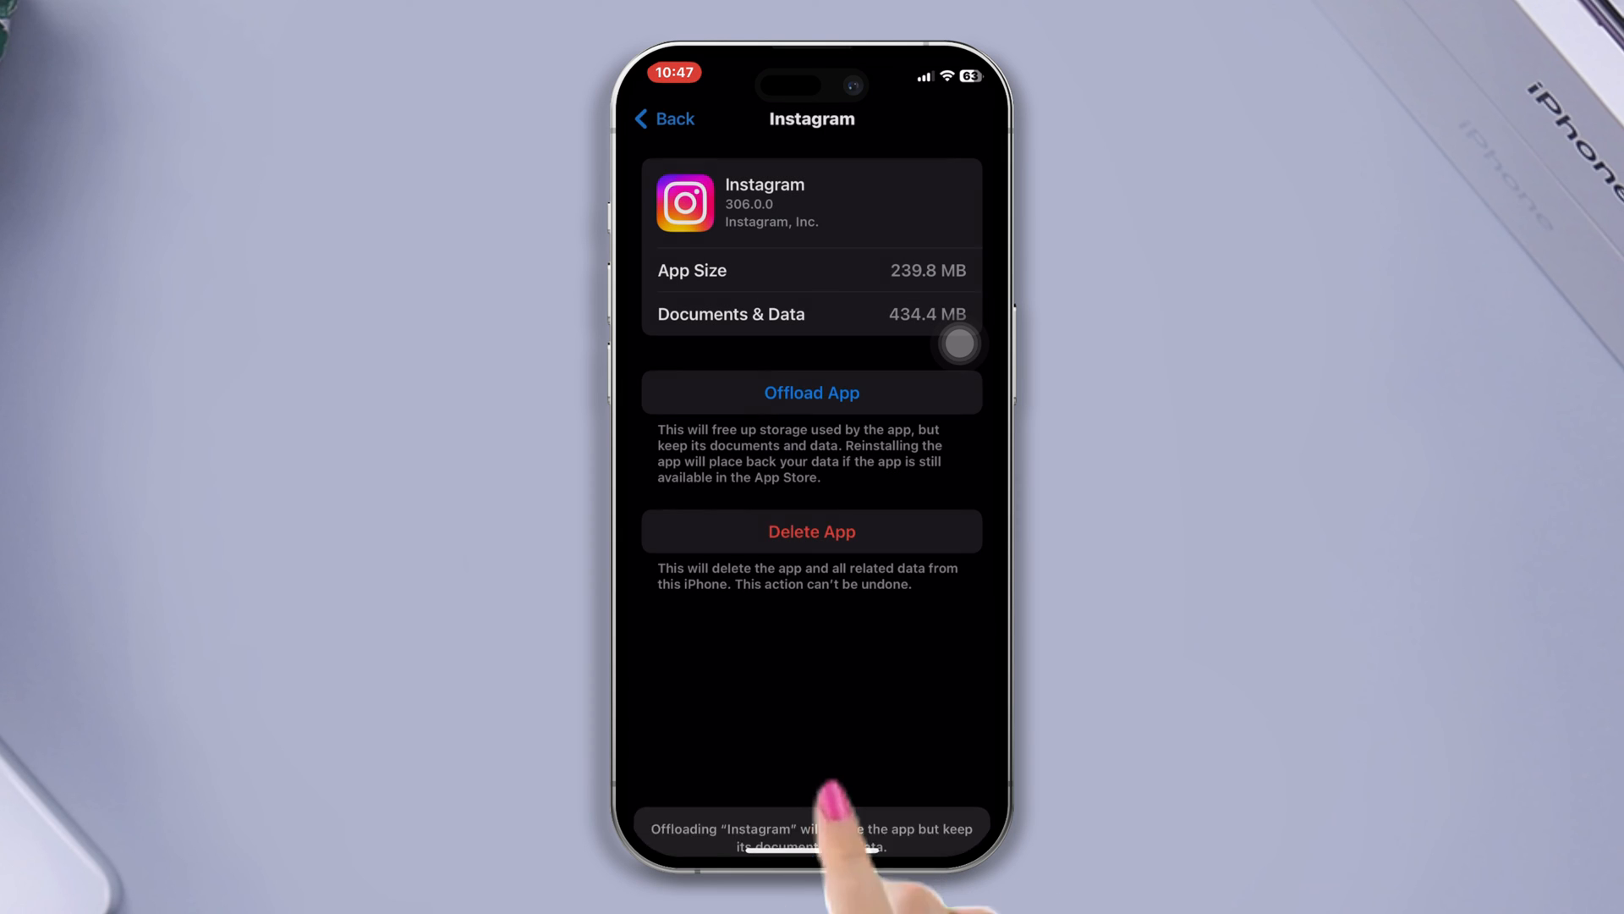
pyautogui.click(810, 391)
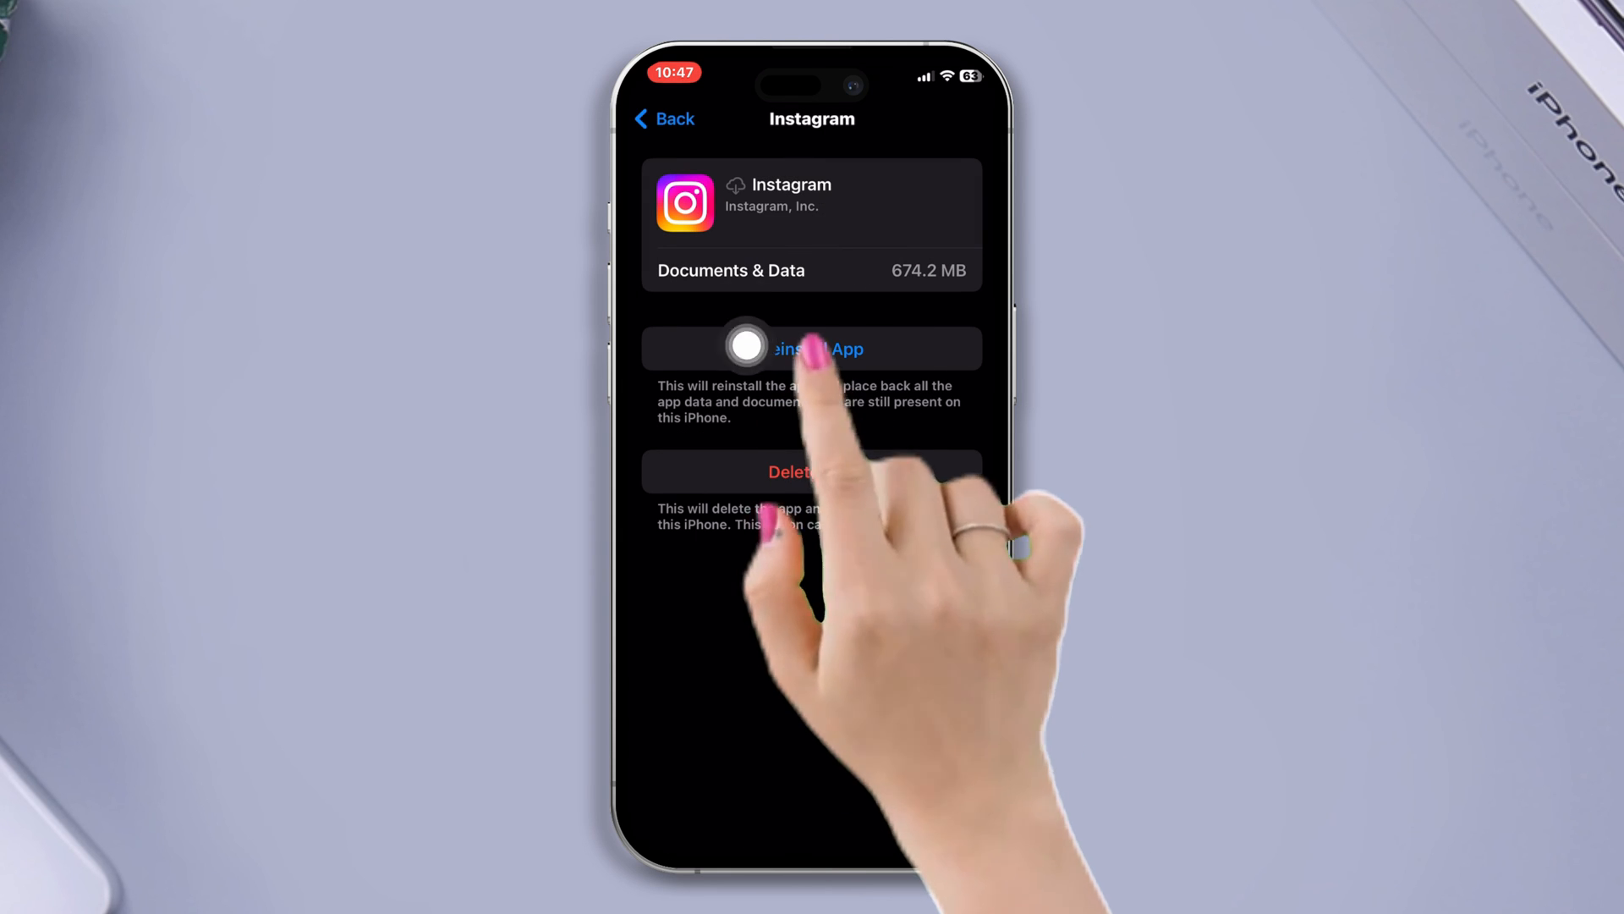
pyautogui.click(810, 348)
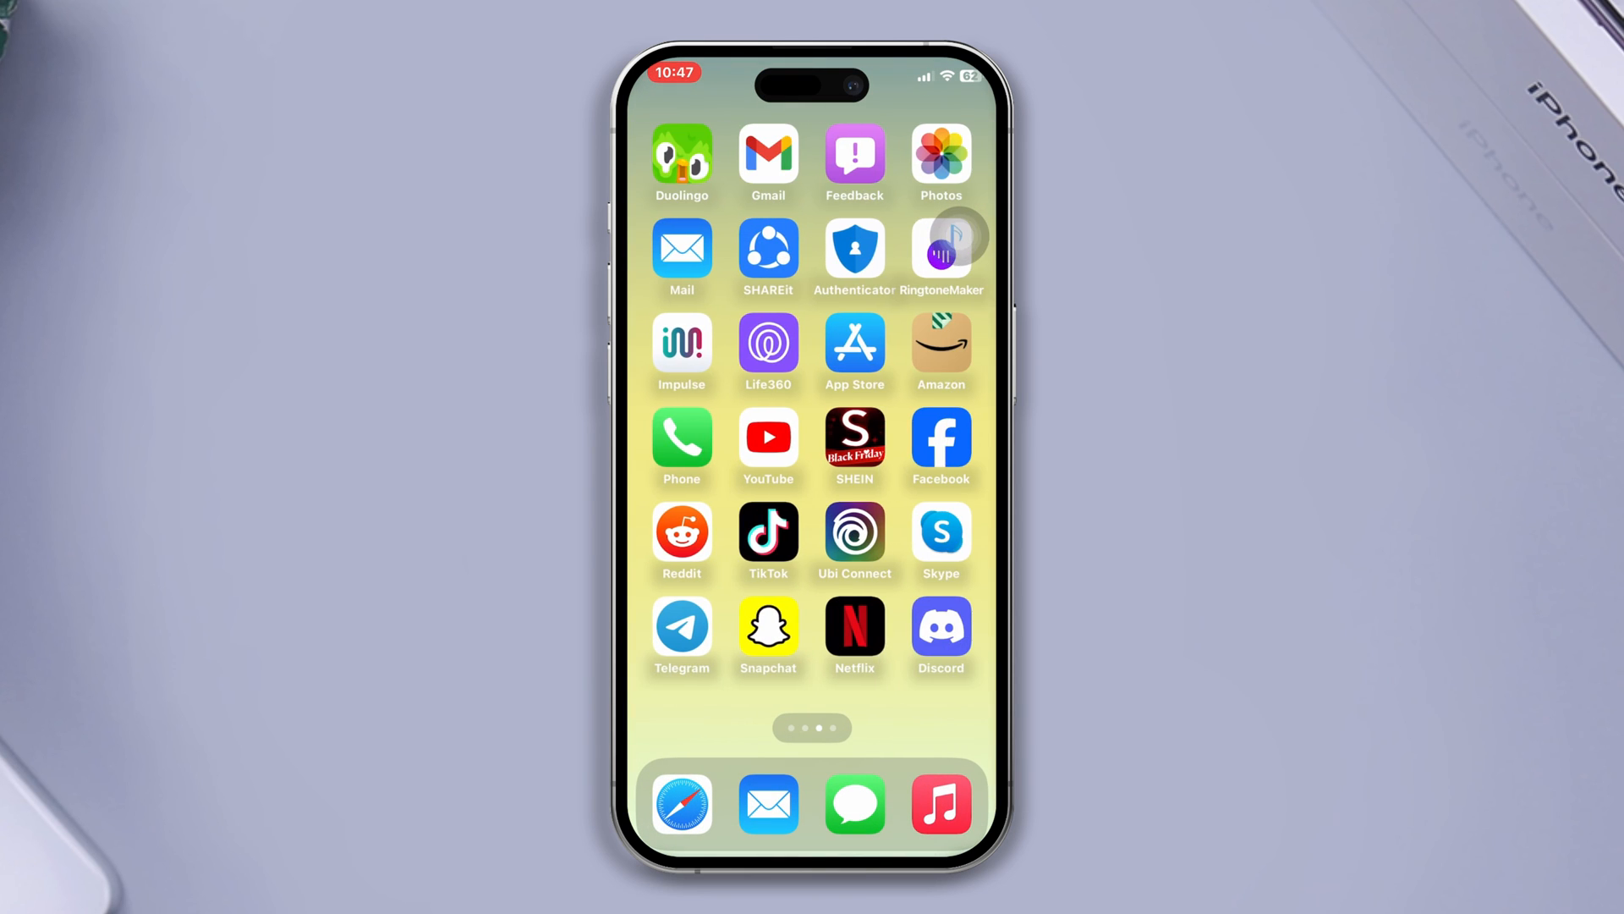
pyautogui.hscroll(-3)
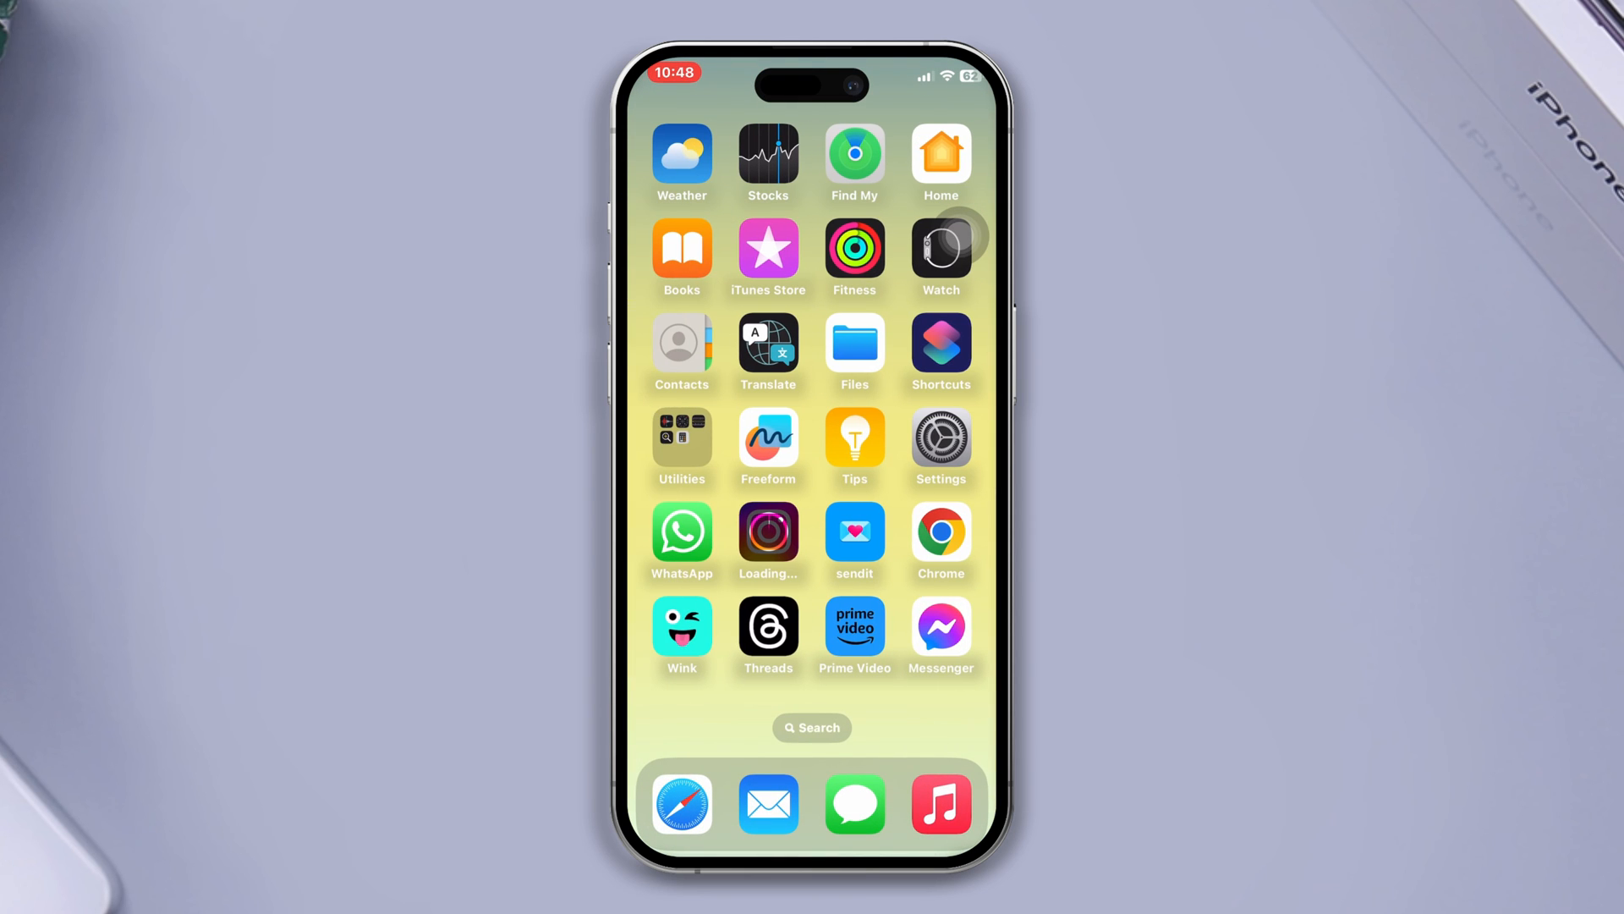